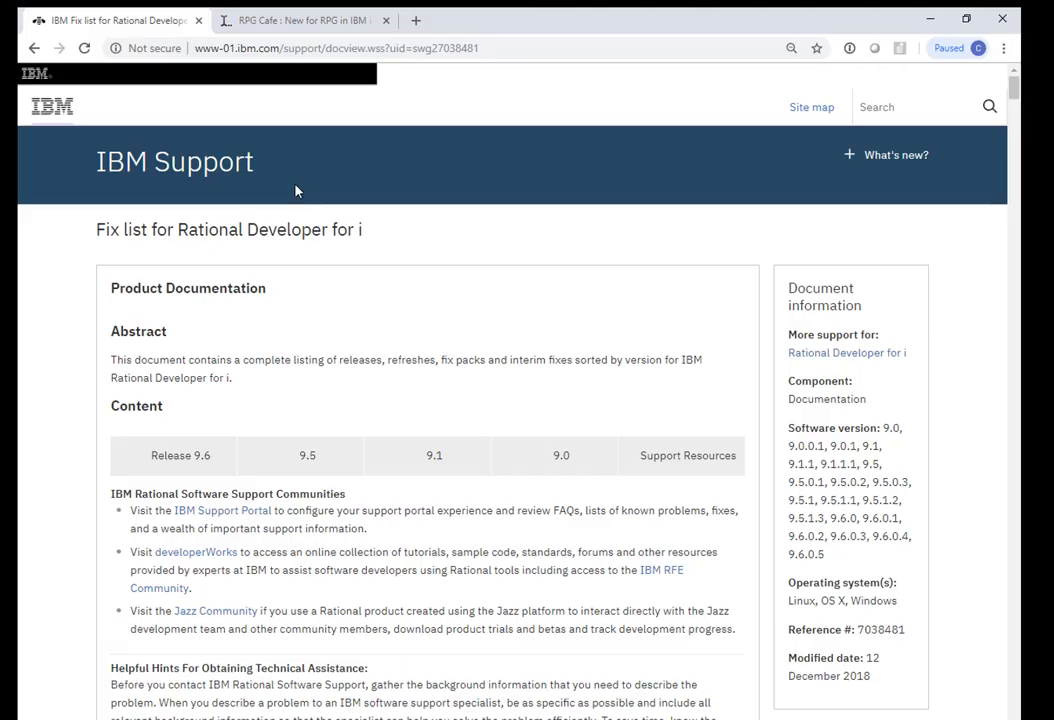
pyautogui.moveTo(180, 456)
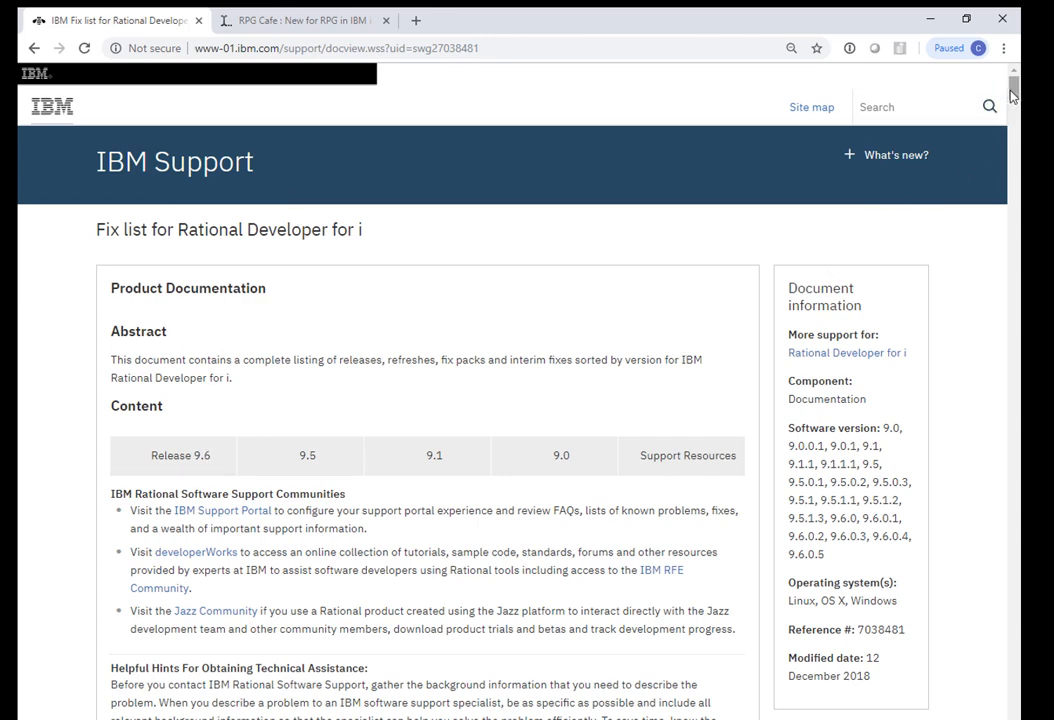
# Scroll to the Fix Pack 5 (9.6.0.5) table with RFE 124723, then switch to the RPG Cafe ON-EXIT article.
pyautogui.scroll(-3)
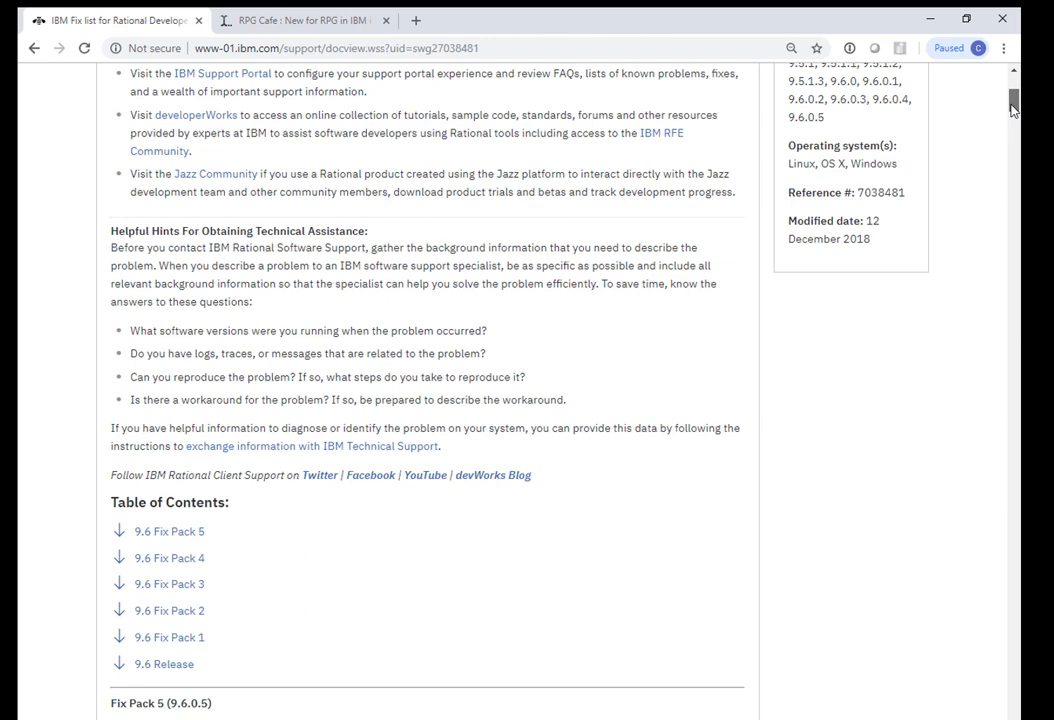
pyautogui.scroll(-3)
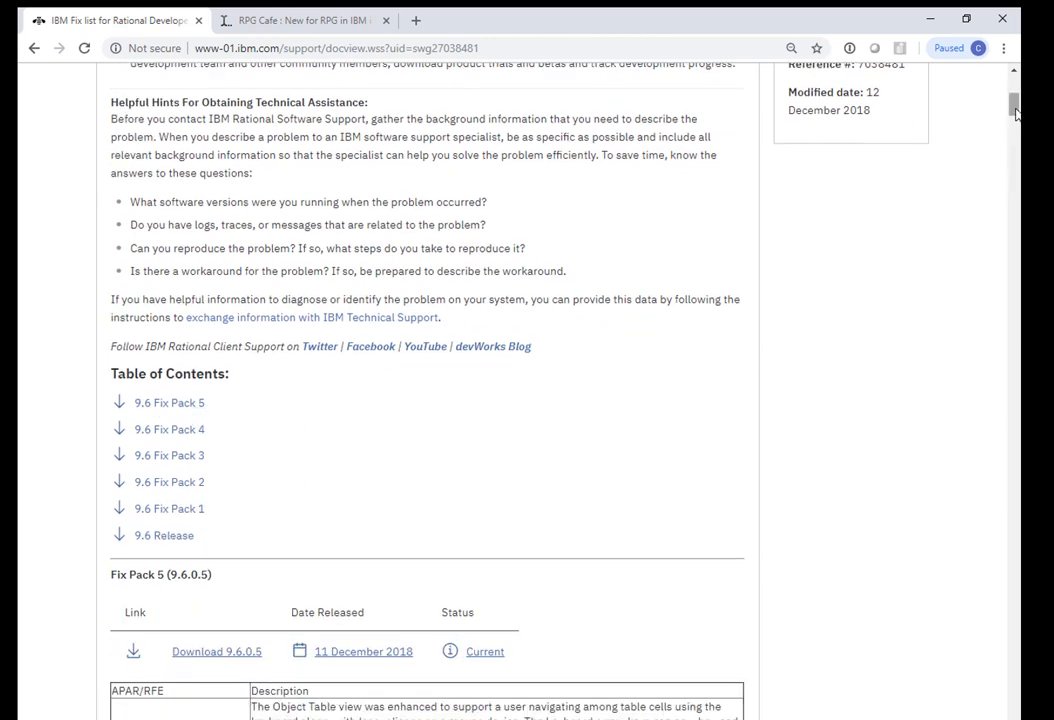
pyautogui.scroll(-3)
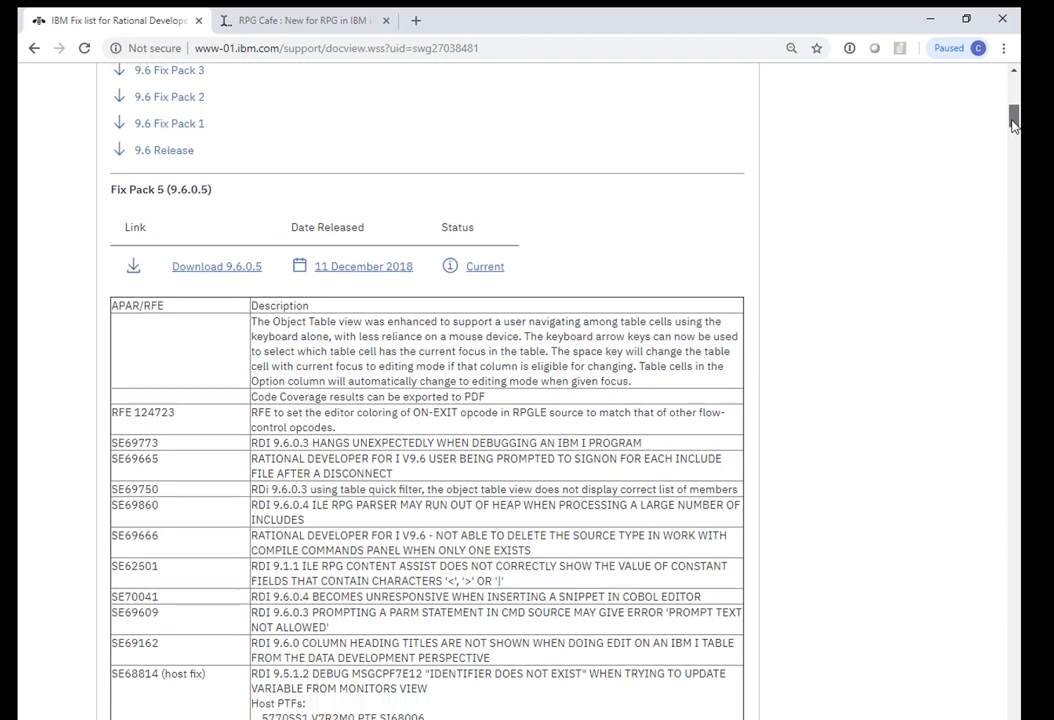
pyautogui.scroll(-3)
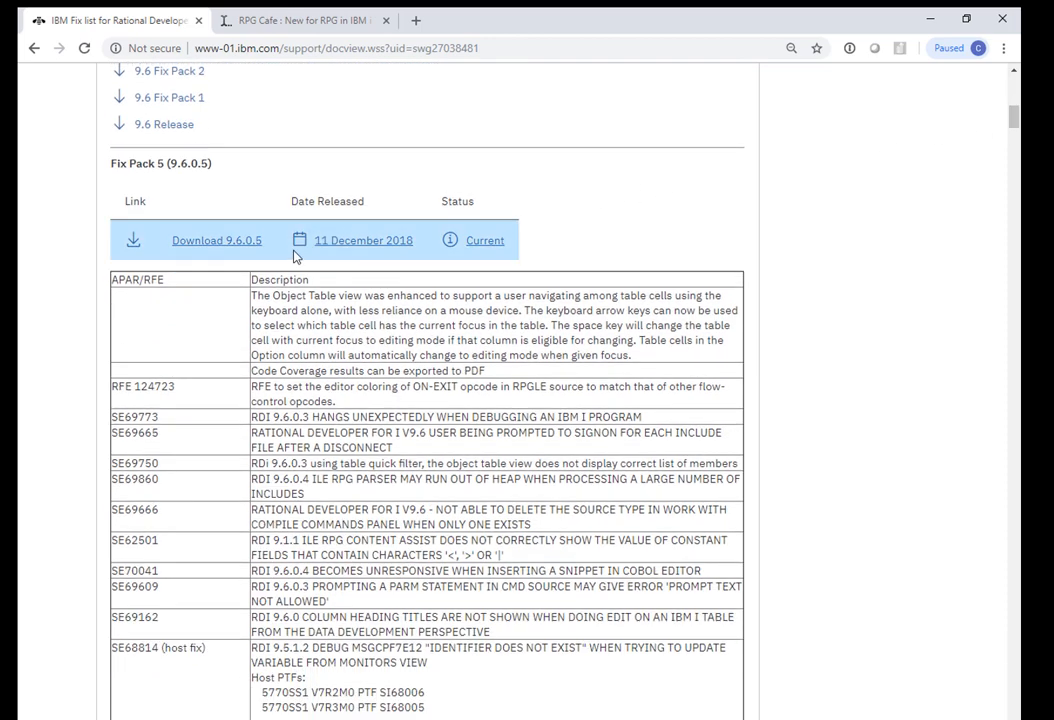
pyautogui.moveTo(192, 392)
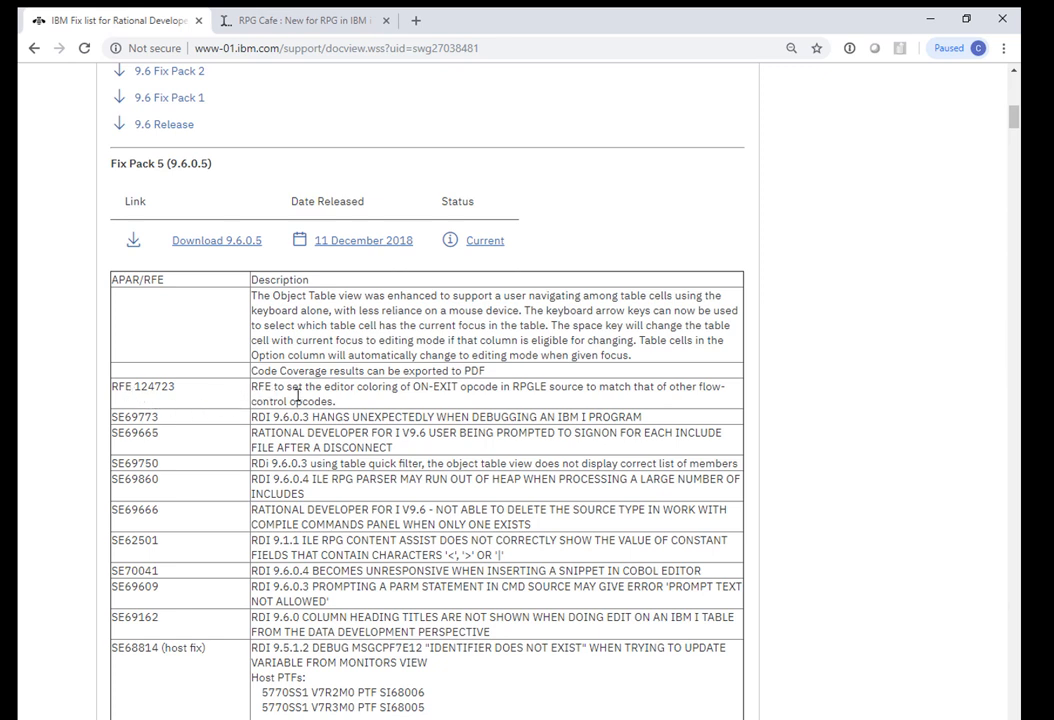
pyautogui.moveTo(352, 400)
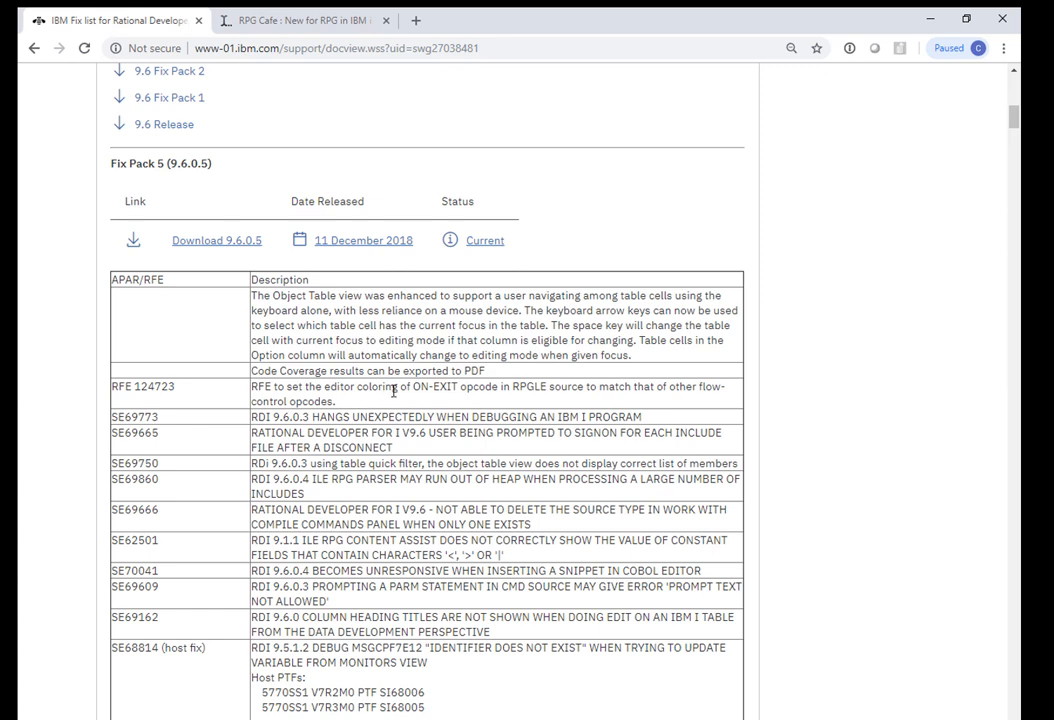
pyautogui.moveTo(388, 390)
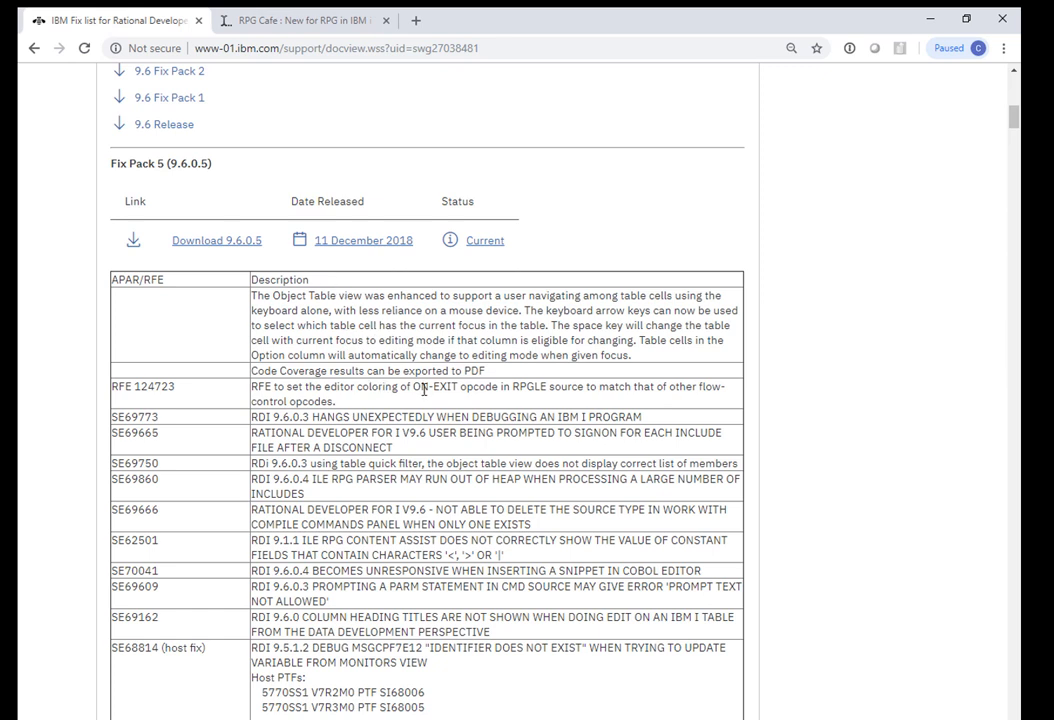
pyautogui.moveTo(376, 232)
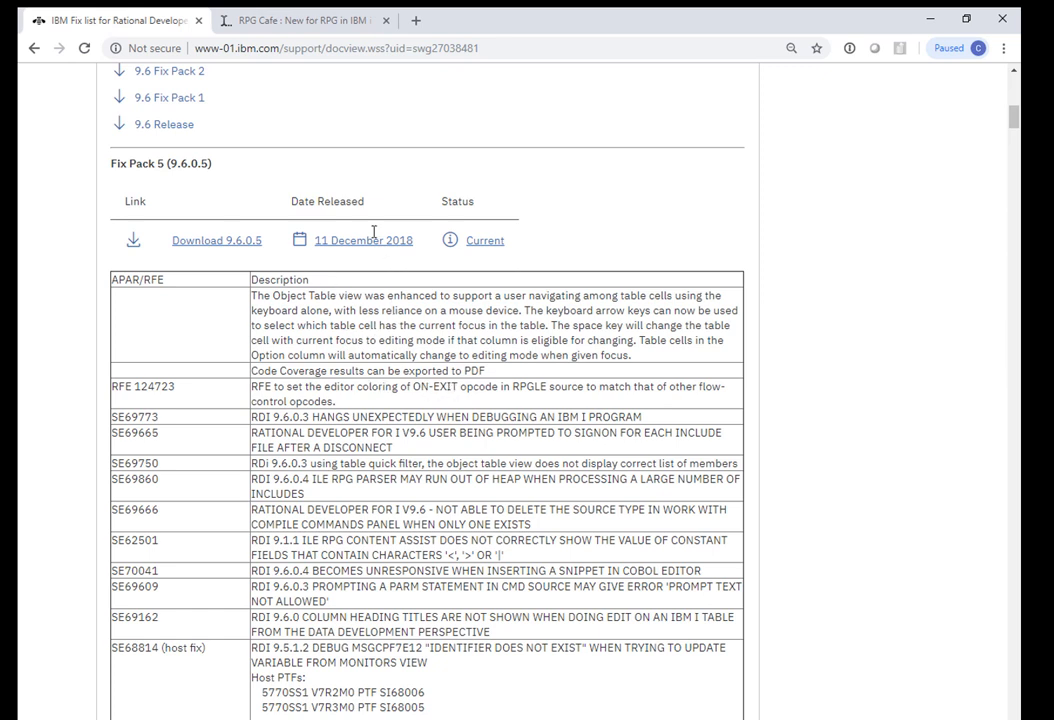
pyautogui.click(300, 20)
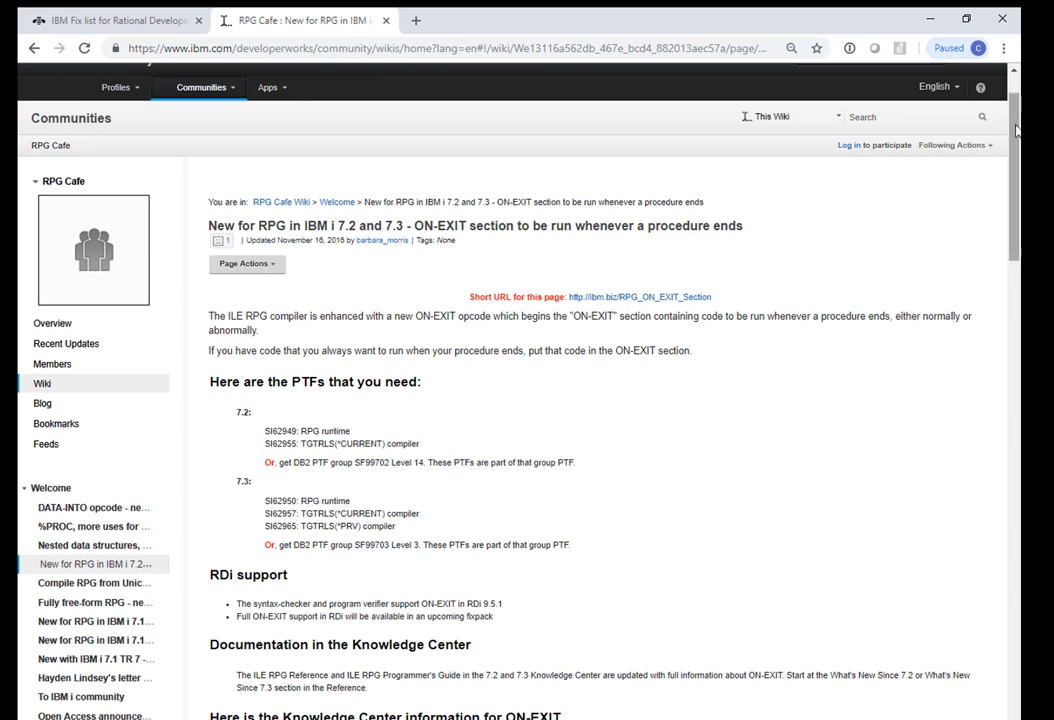
# Scroll the ON-EXIT article to its required PTFs for IBM i 7.2 and 7.3 and RDi notes.
pyautogui.scroll(-3)
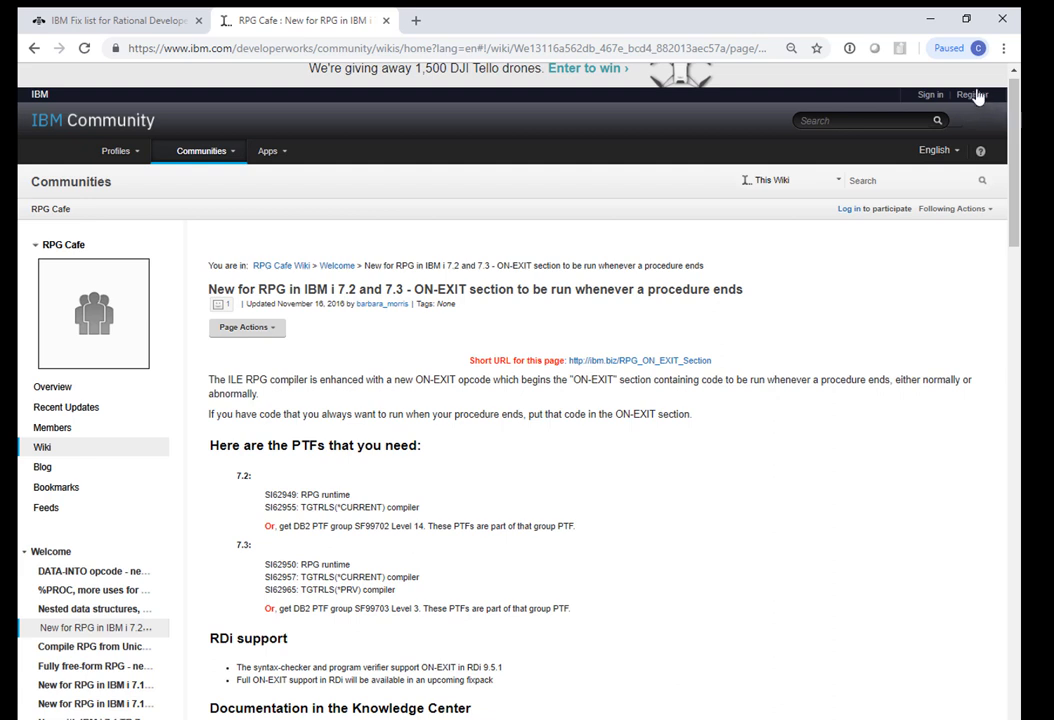
pyautogui.moveTo(976, 96)
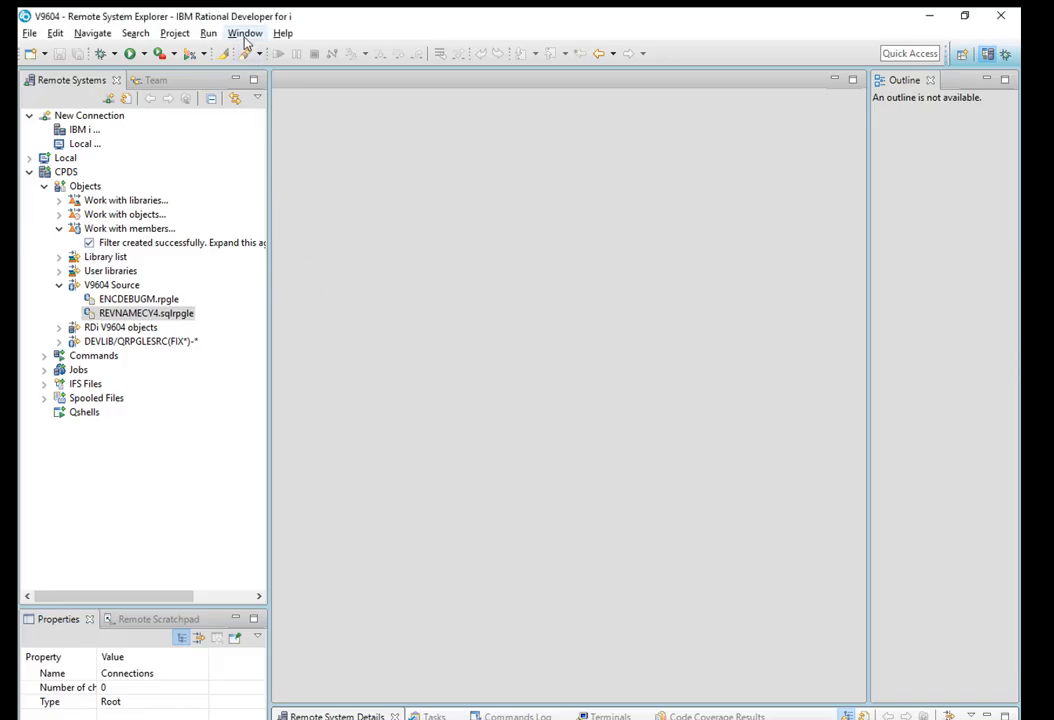
# Confirm via Help > About that the workspace runs Rational Developer for i 9.6.0.4.
pyautogui.click(244, 32)
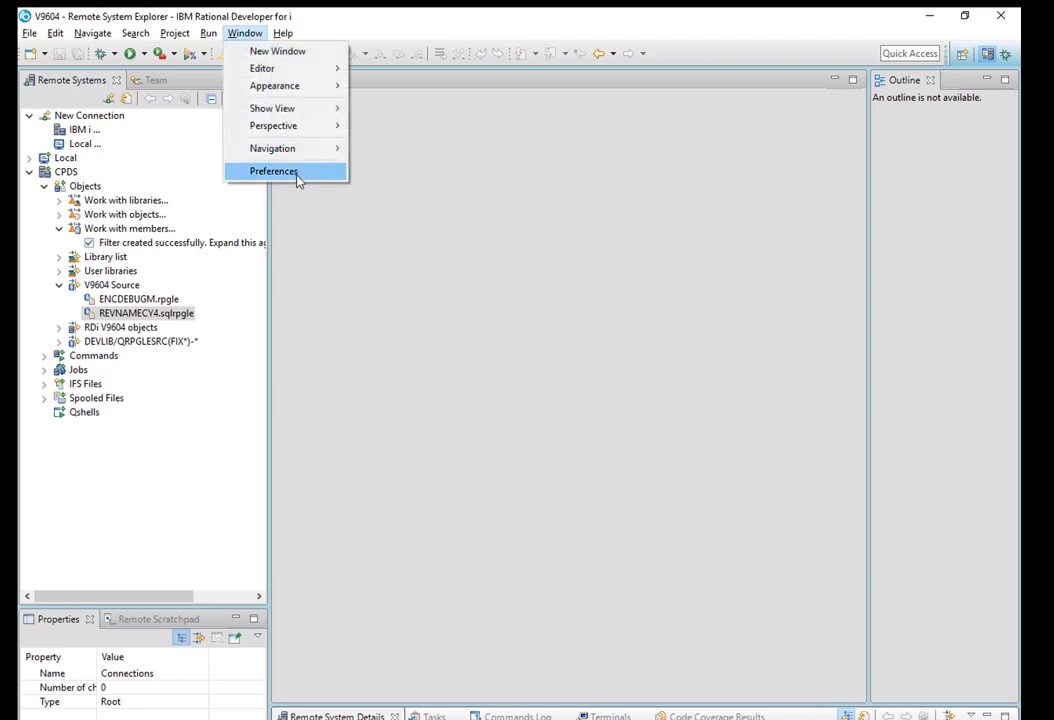
pyautogui.click(272, 172)
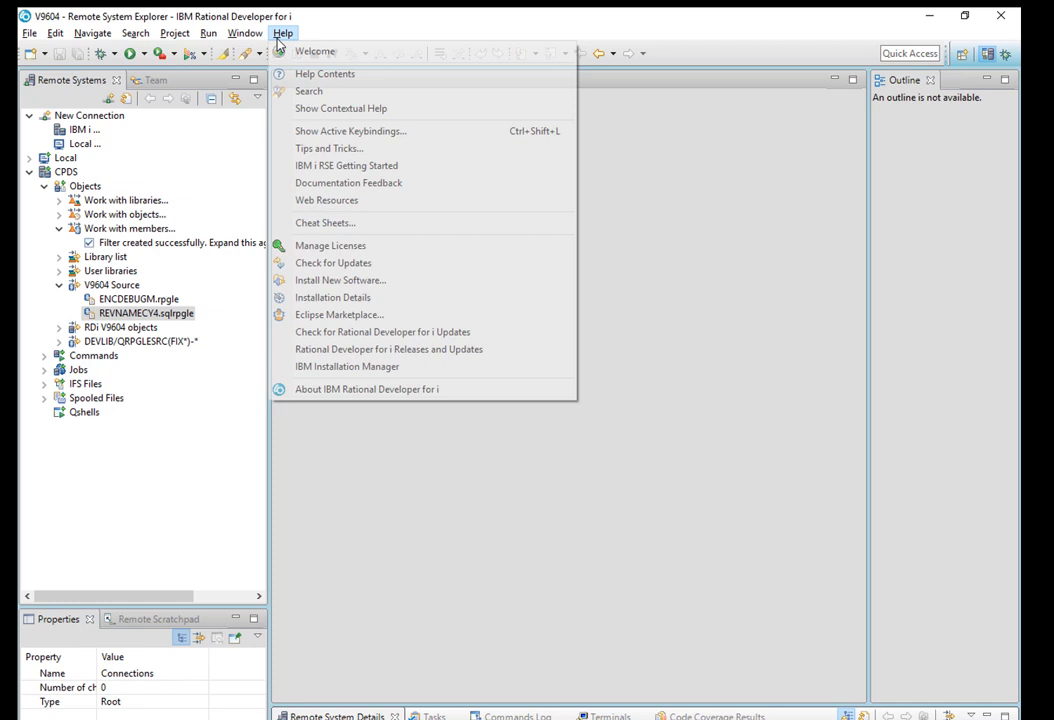
pyautogui.click(368, 388)
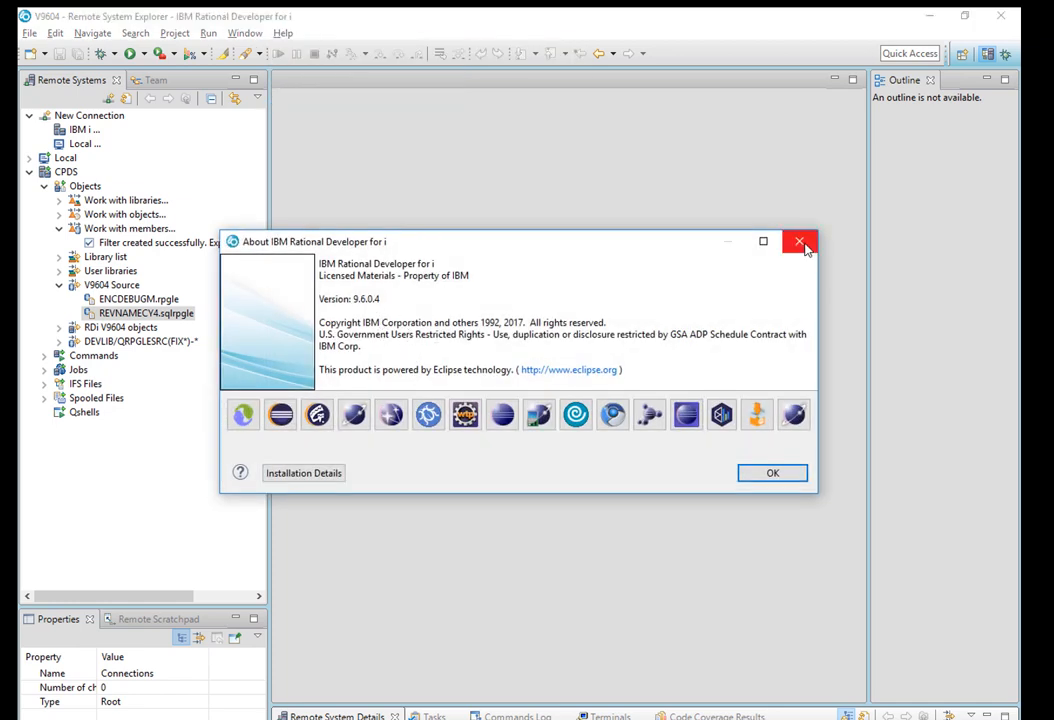
pyautogui.click(800, 242)
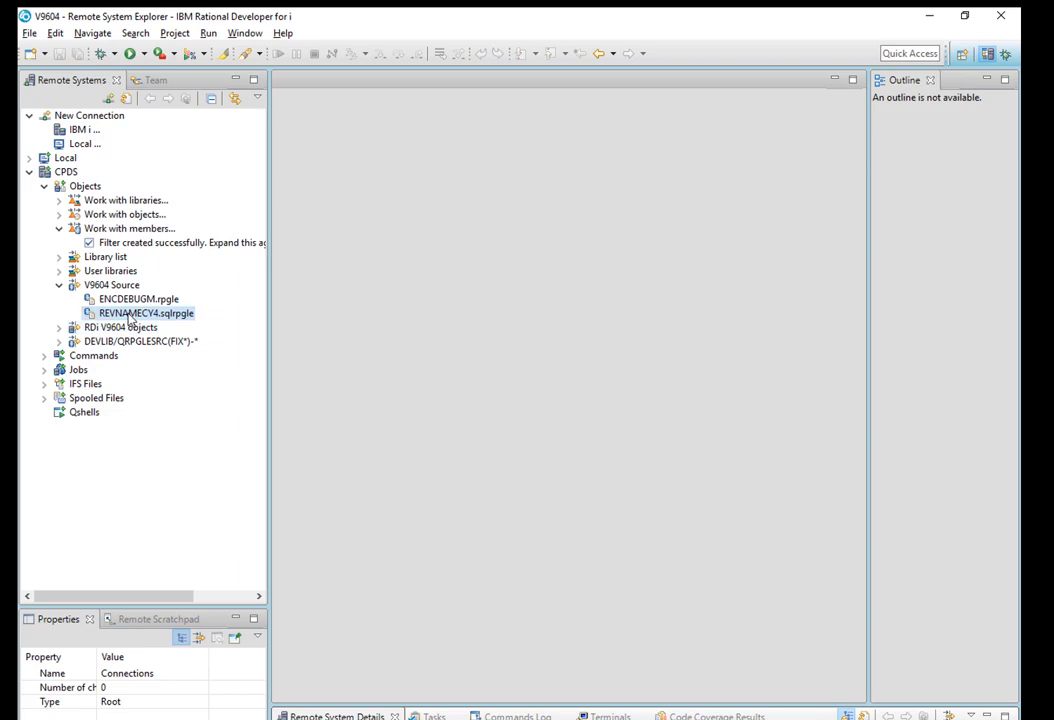
# Add 'on-exit;' and 'return;' before end-proc of reversestring in REVNAMECY4.sqlrpgle.
pyautogui.doubleClick(146, 312)
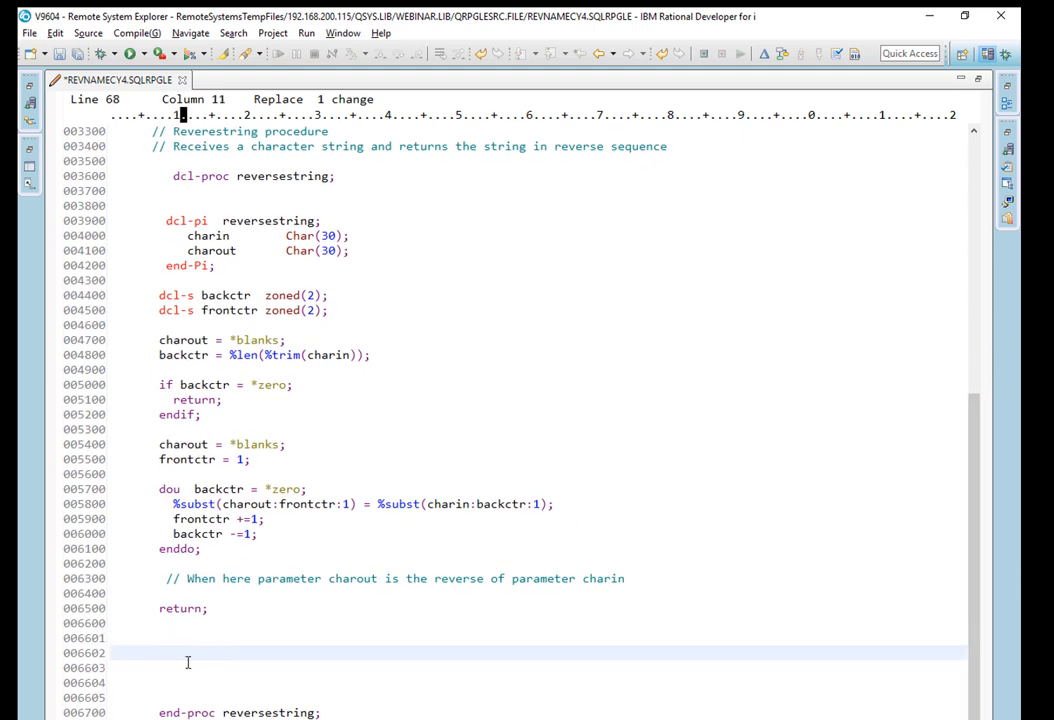
pyautogui.write('on-exit;')
pyautogui.click(538, 668)
pyautogui.write('ce')
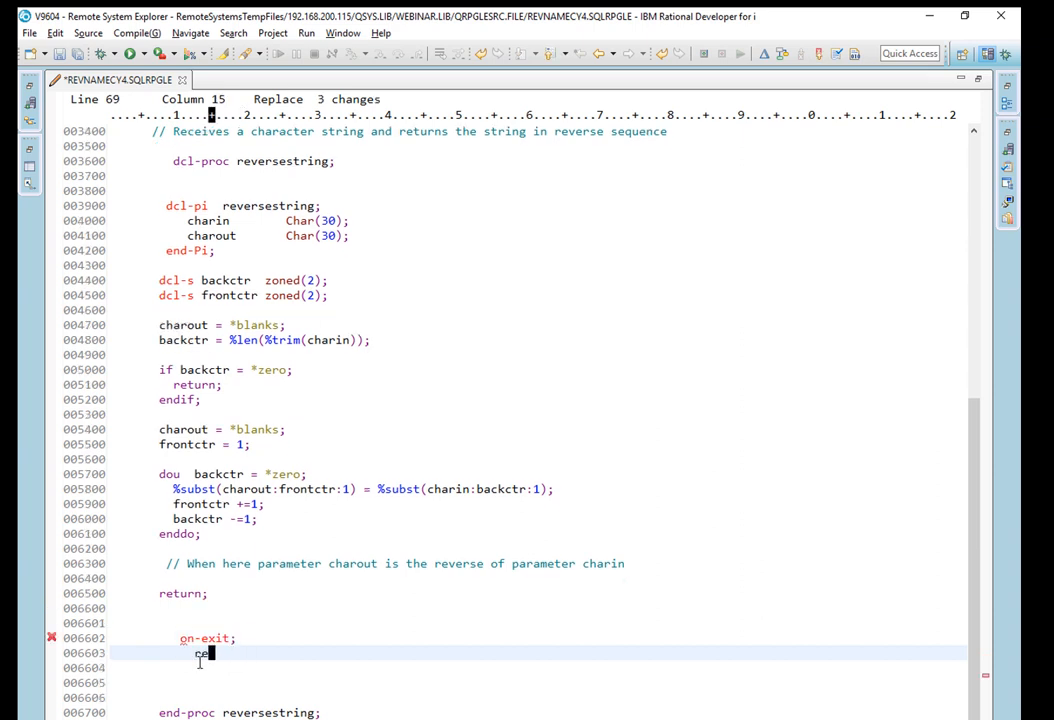
pyautogui.write('return;')
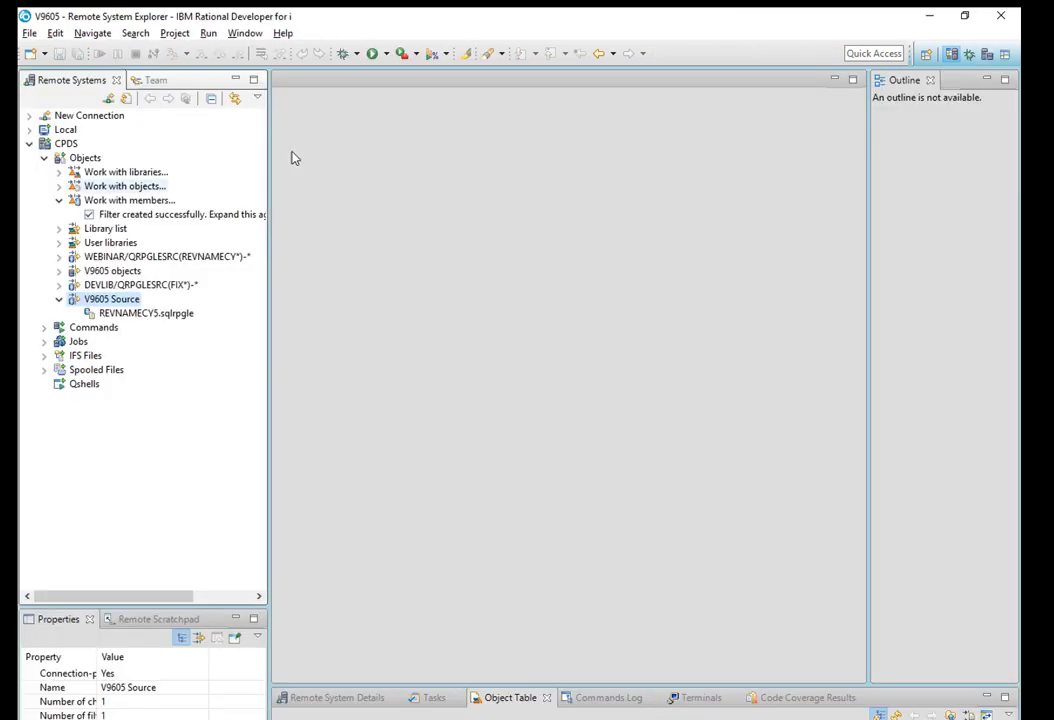
# Confirm via Help > About that this workspace runs Rational Developer for i 9.6.0.5.
pyautogui.click(284, 32)
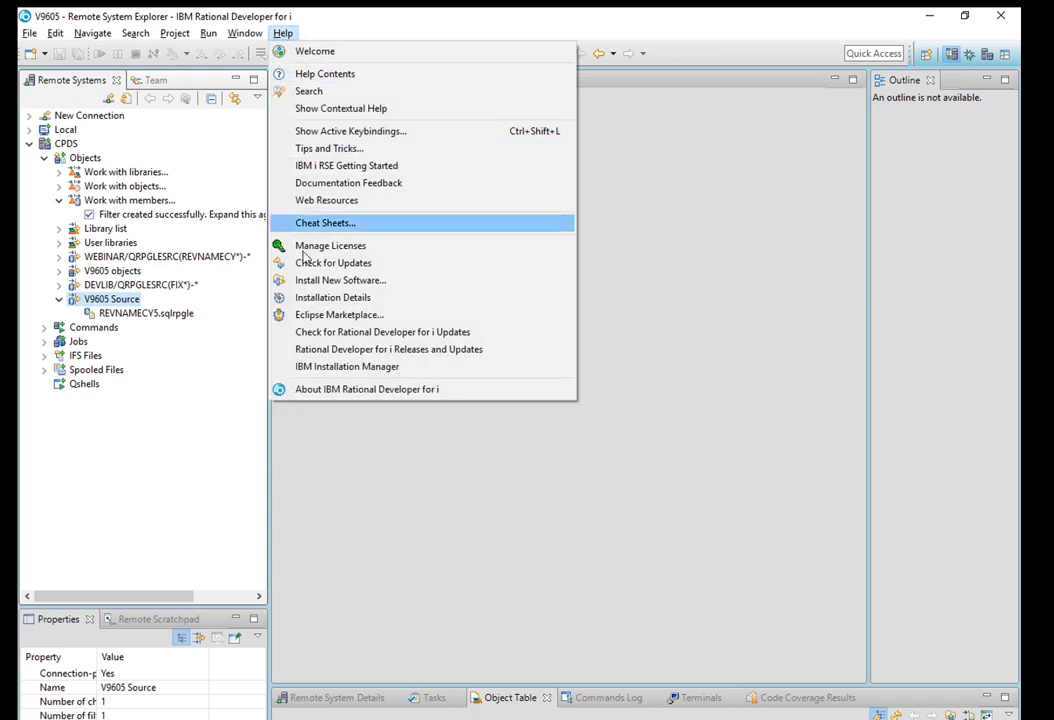
pyautogui.click(368, 388)
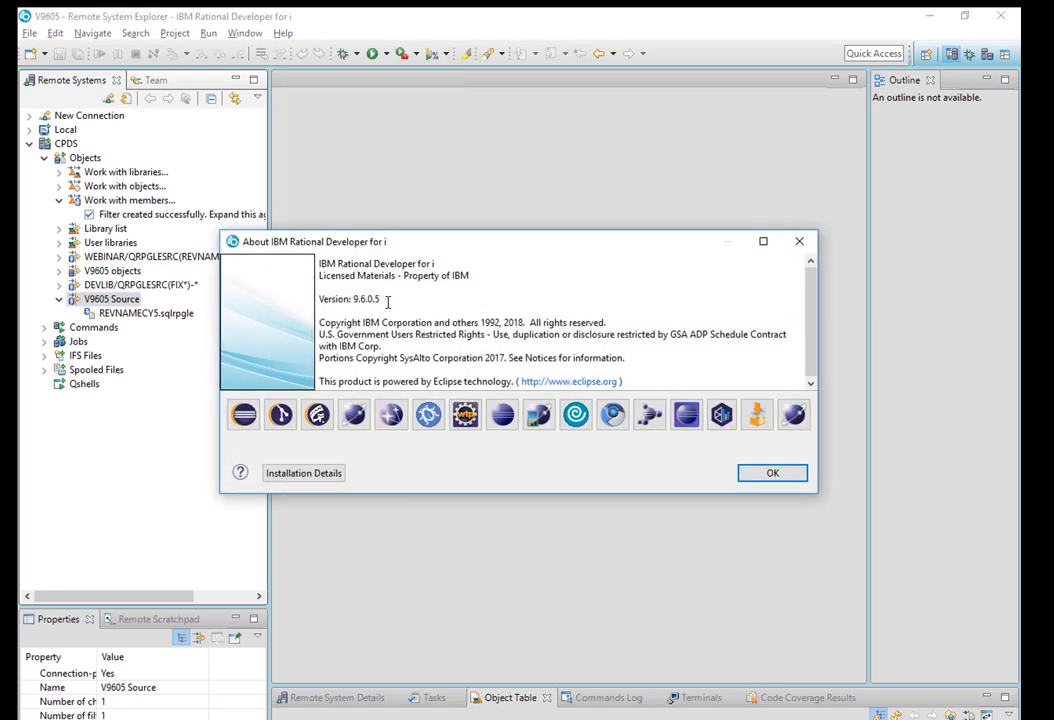
pyautogui.click(772, 472)
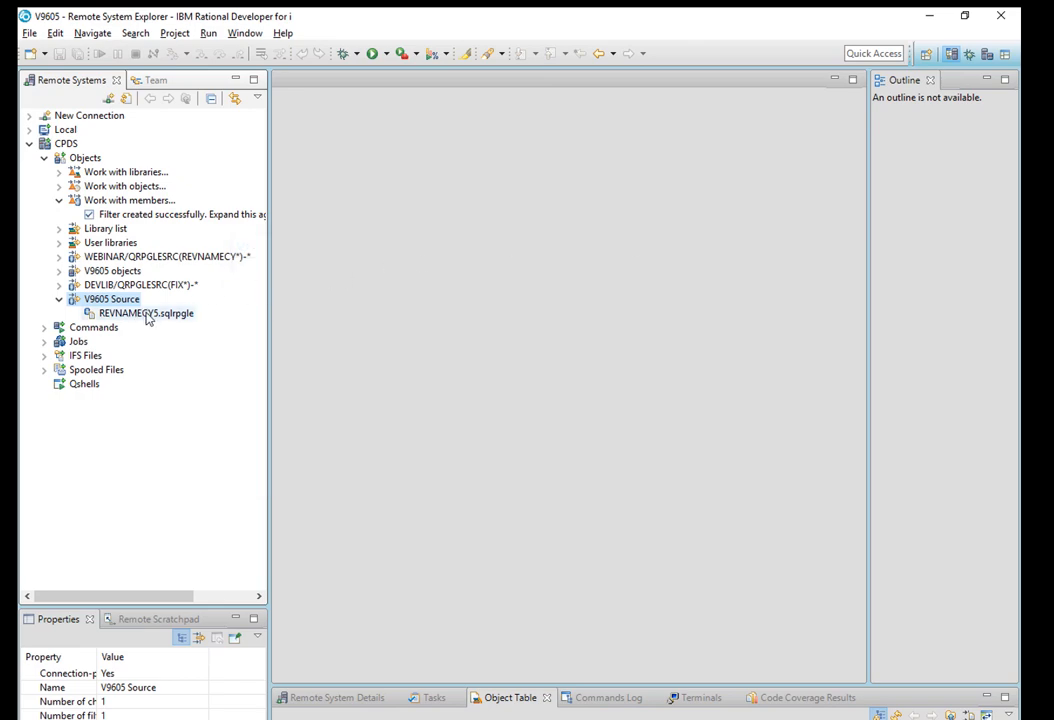
# Add 'on-exit' and 'return;' above end-proc reversestring in REVNAMECY5.SQLRPGLE.
pyautogui.doubleClick(146, 312)
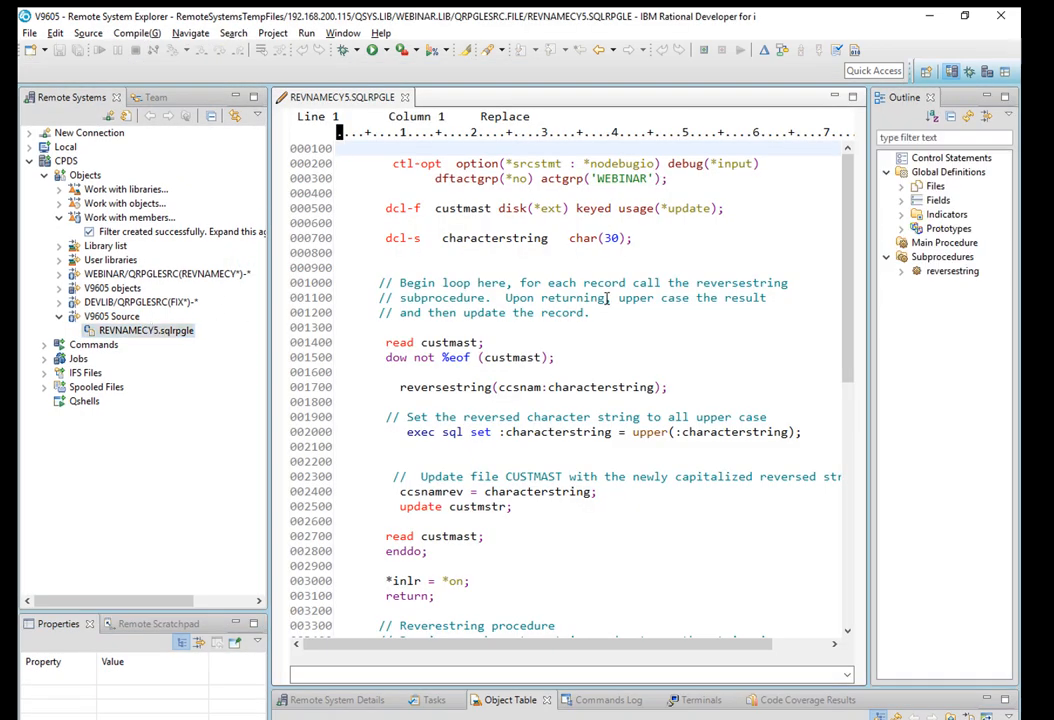
pyautogui.scroll(-3)
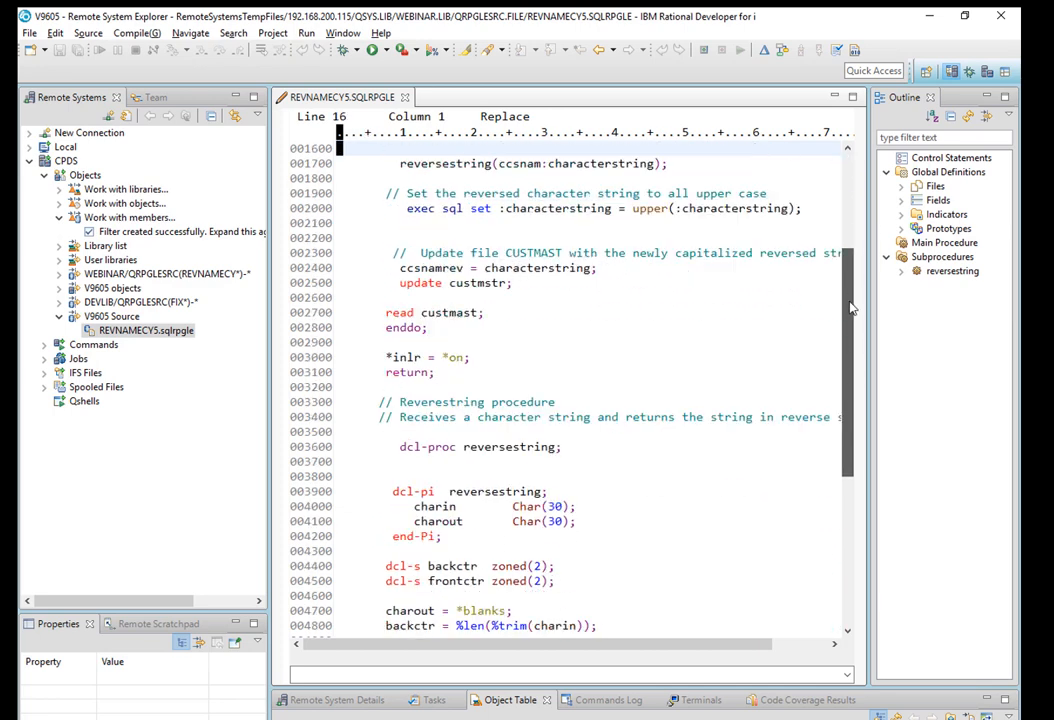
pyautogui.scroll(-3)
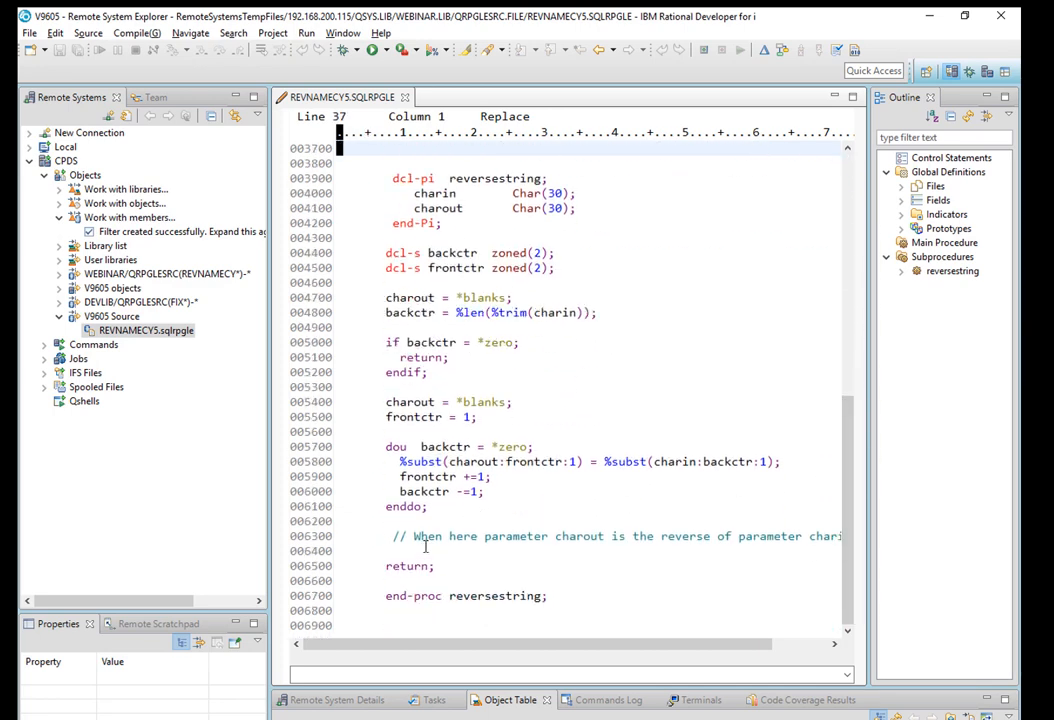
pyautogui.moveTo(318, 572)
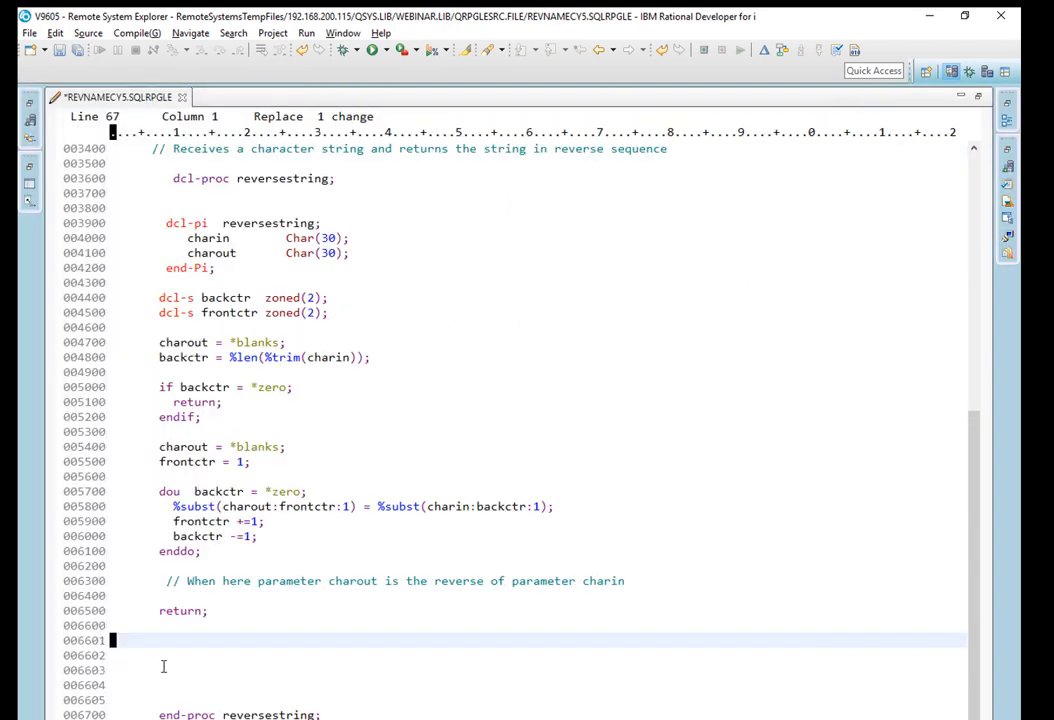
pyautogui.write('on-exit;')
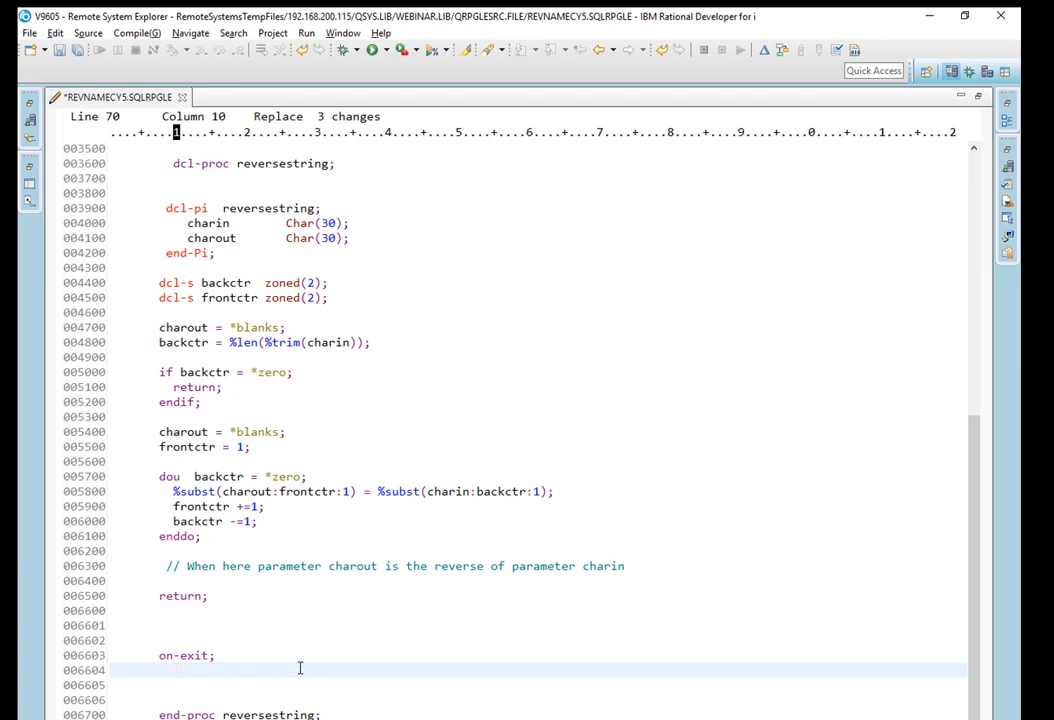
pyautogui.write('return;')
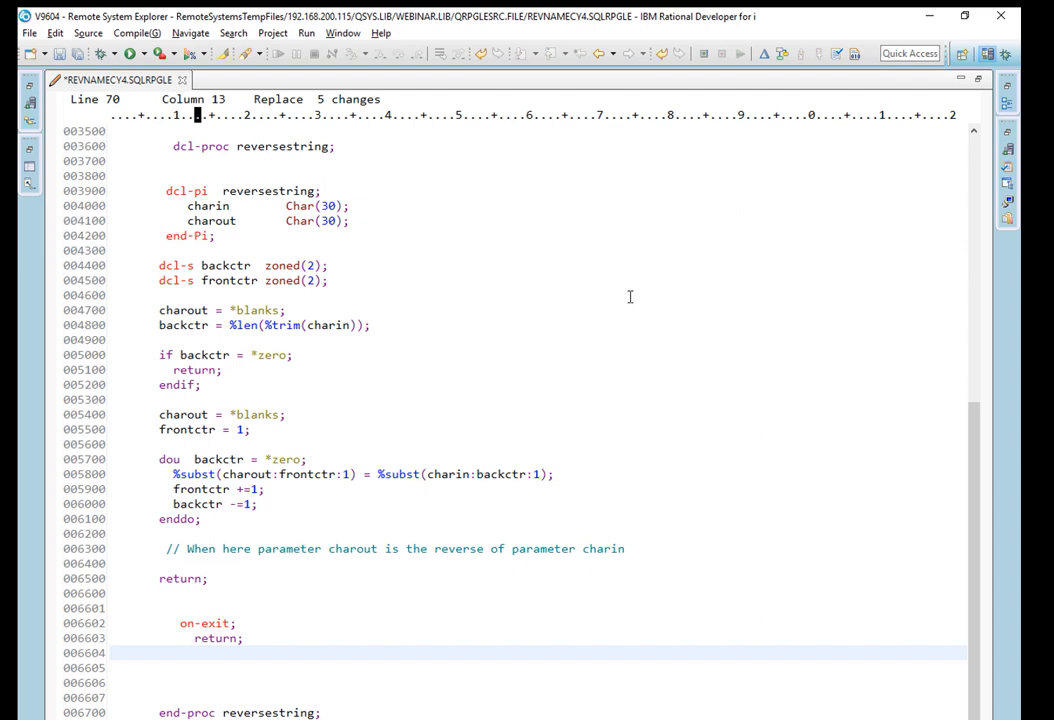
pyautogui.moveTo(510, 278)
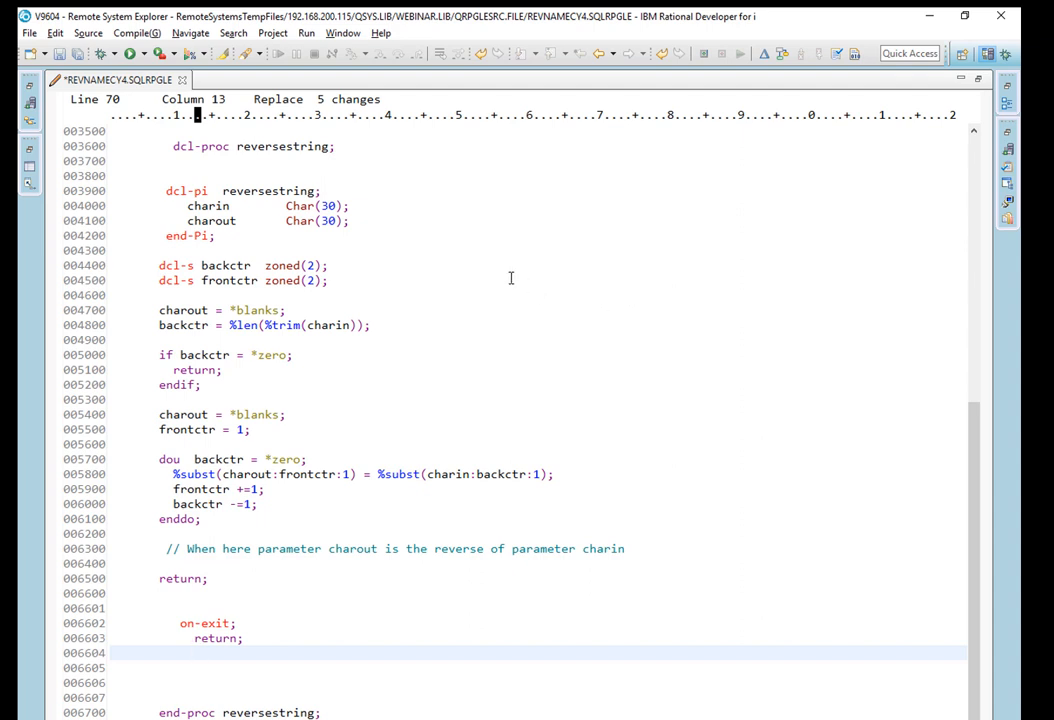
# Filter the REVNAMECY4 editor to Control statements, where the on-exit line is missing.
pyautogui.rightClick(512, 278)
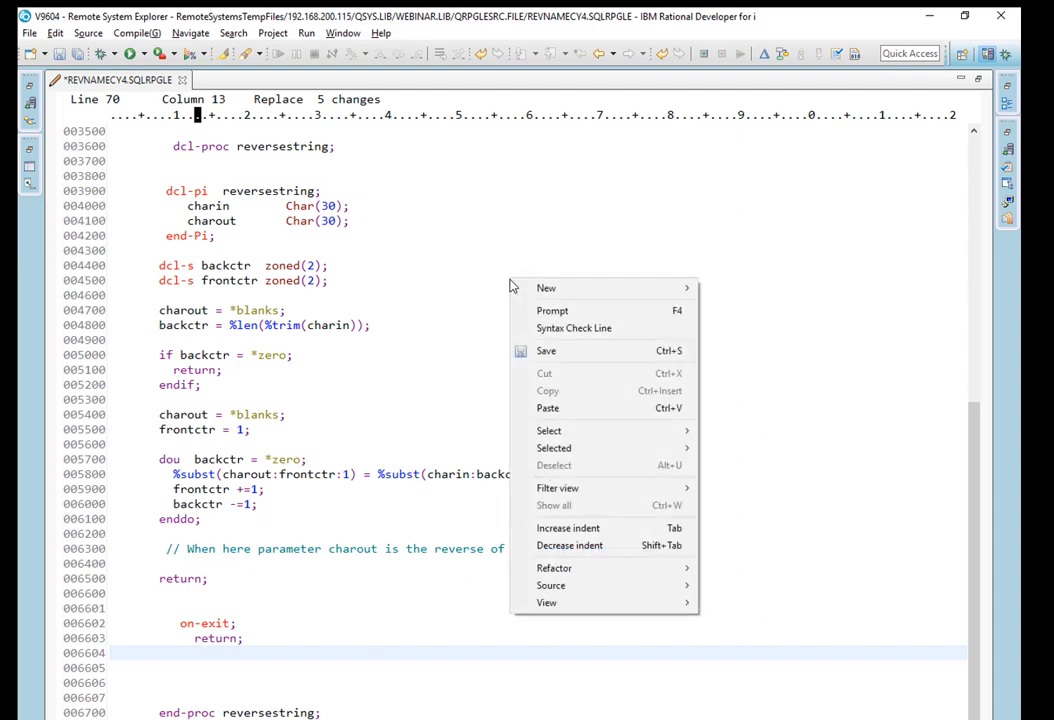
pyautogui.moveTo(558, 488)
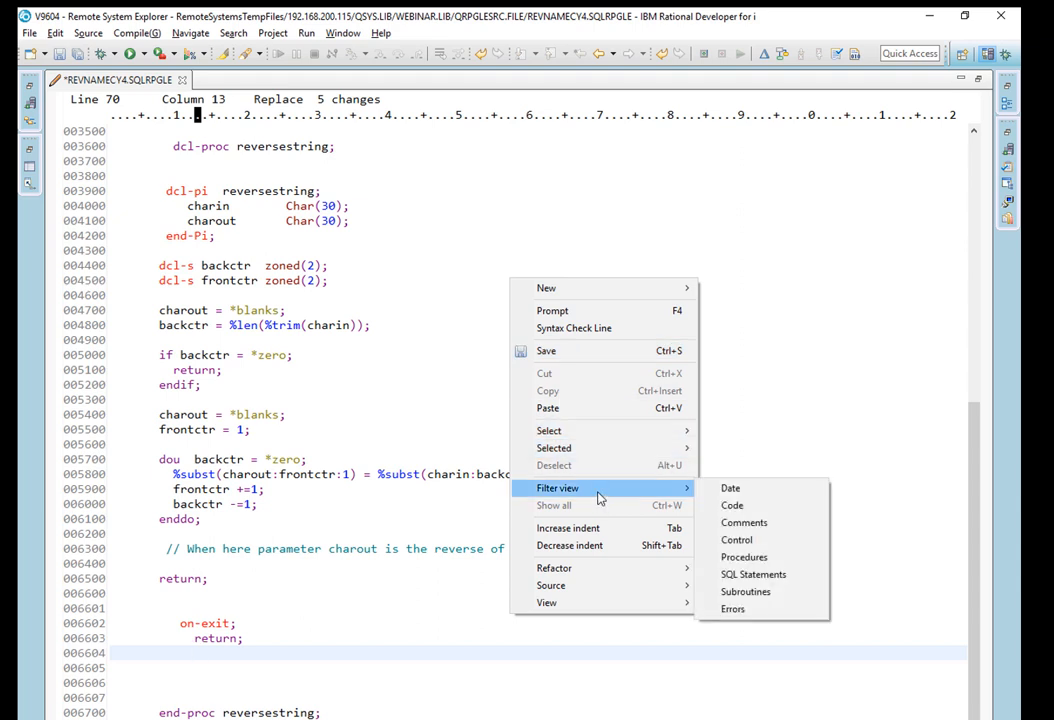
pyautogui.moveTo(736, 540)
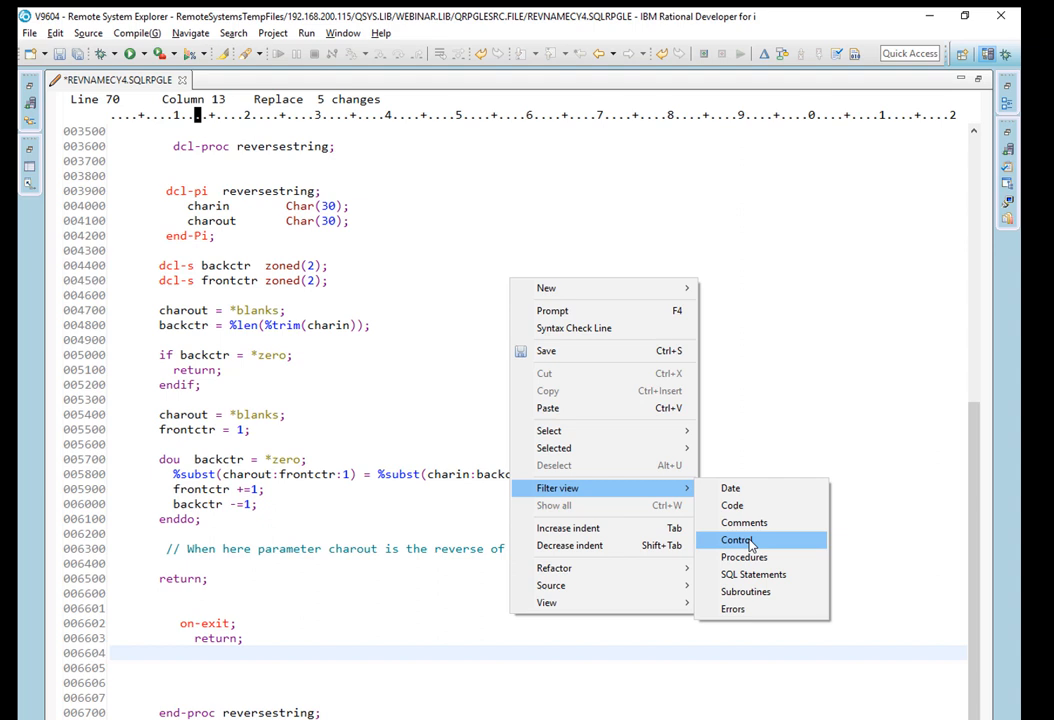
pyautogui.moveTo(752, 540)
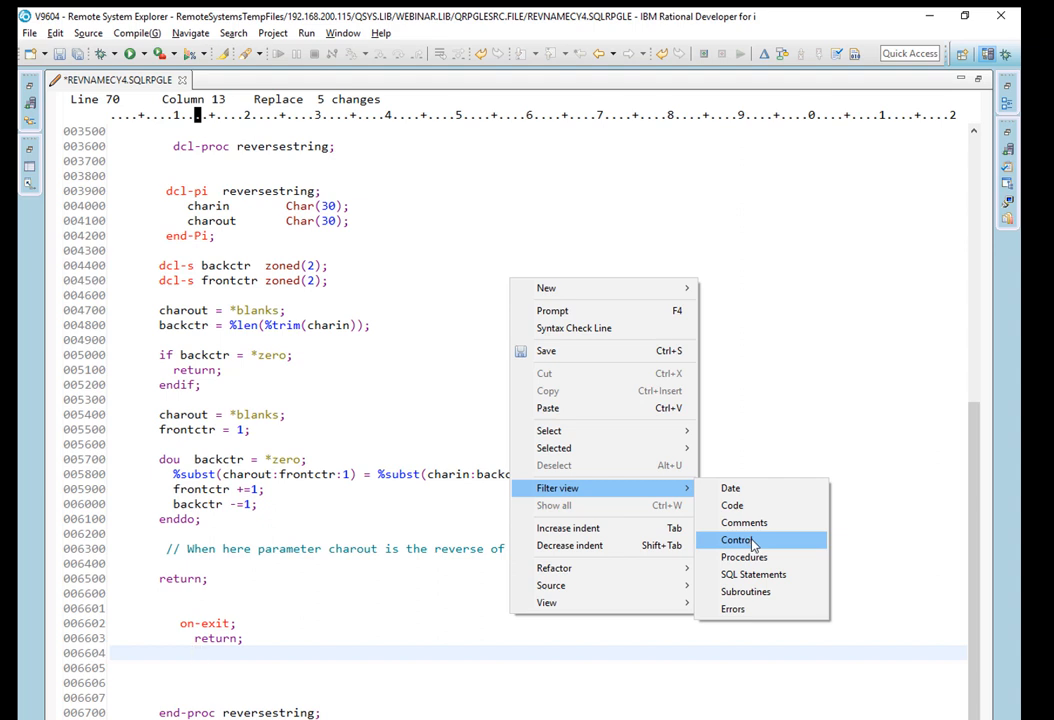
pyautogui.click(736, 540)
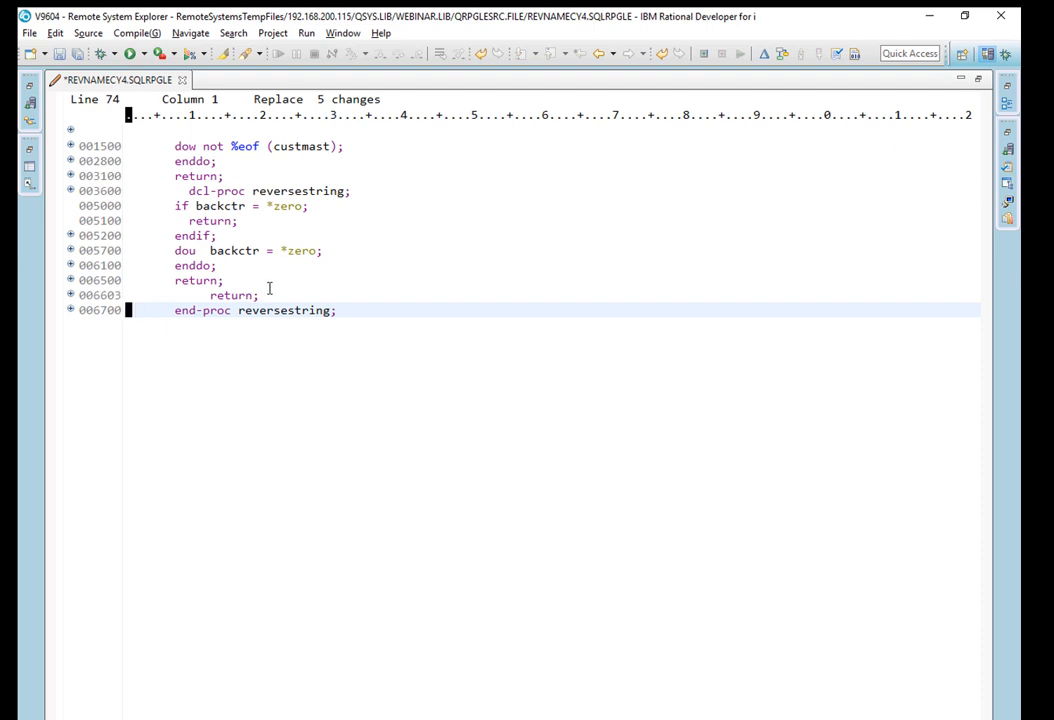
pyautogui.moveTo(470, 404)
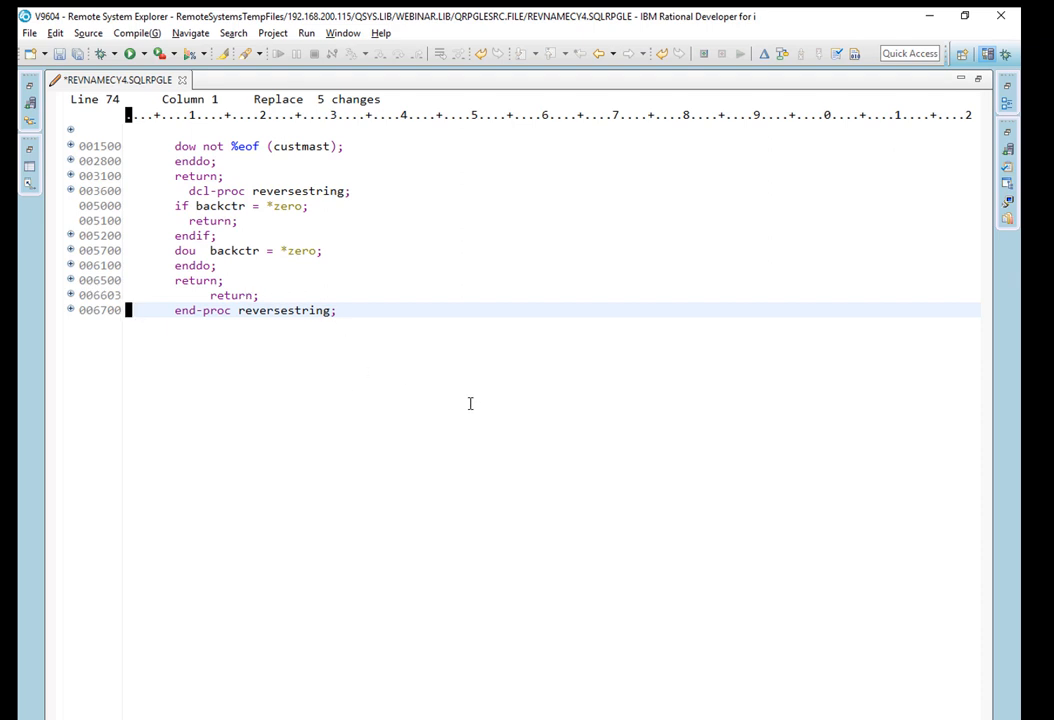
pyautogui.moveTo(266, 368)
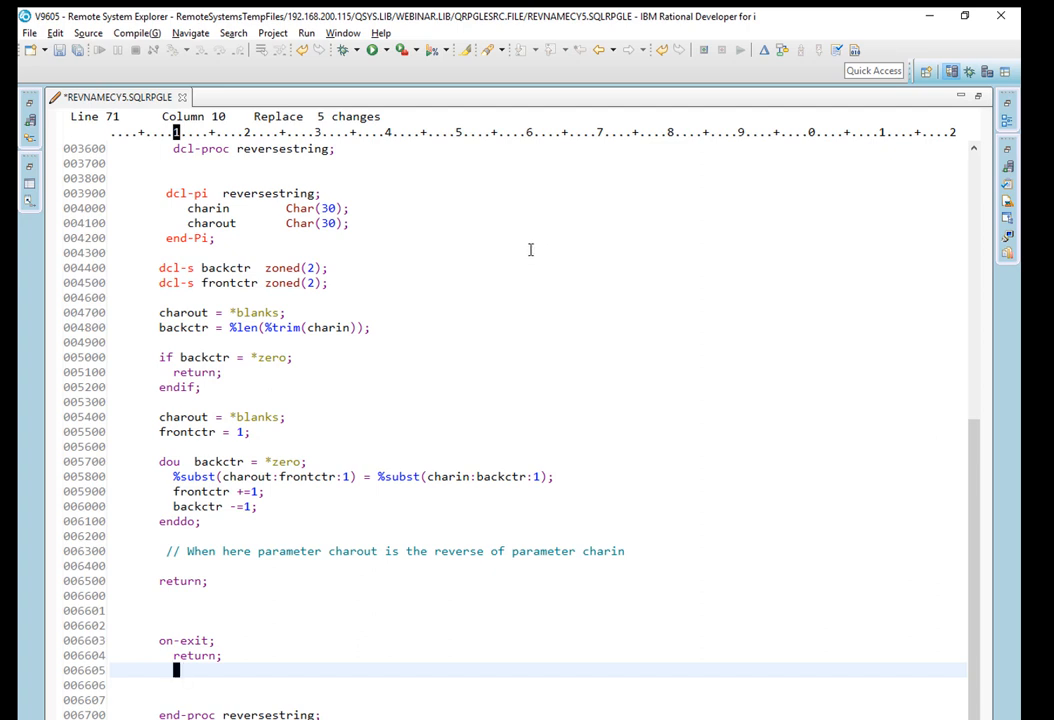
# Filter the REVNAMECY5 editor to Control statements, which now list the on-exit line.
pyautogui.rightClick(530, 248)
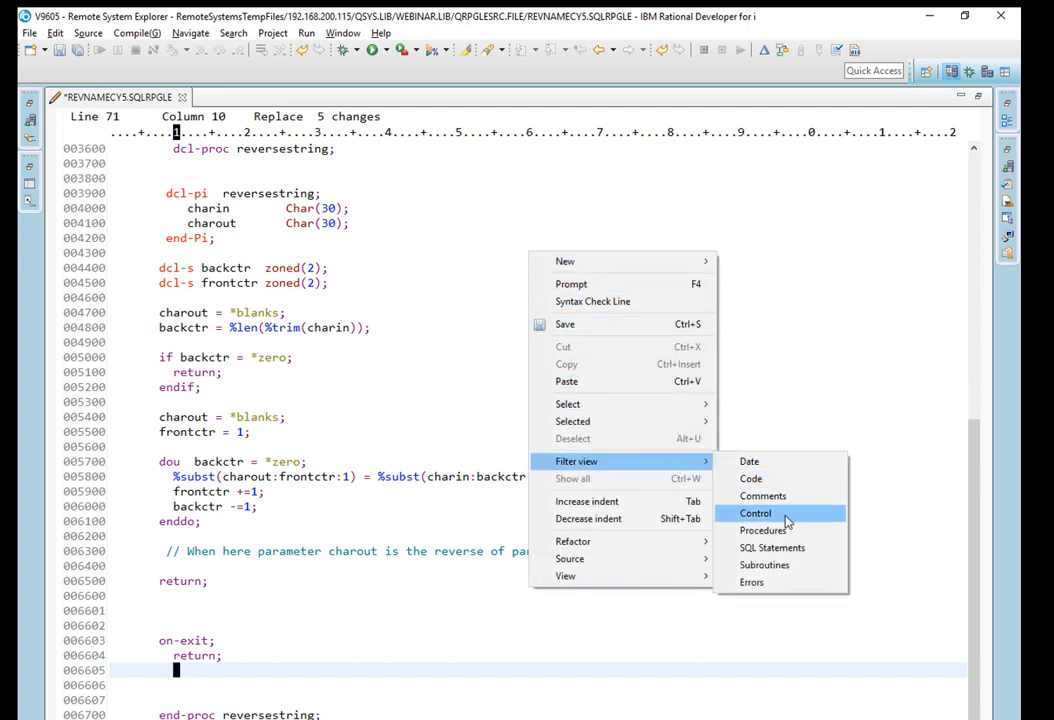
pyautogui.click(756, 512)
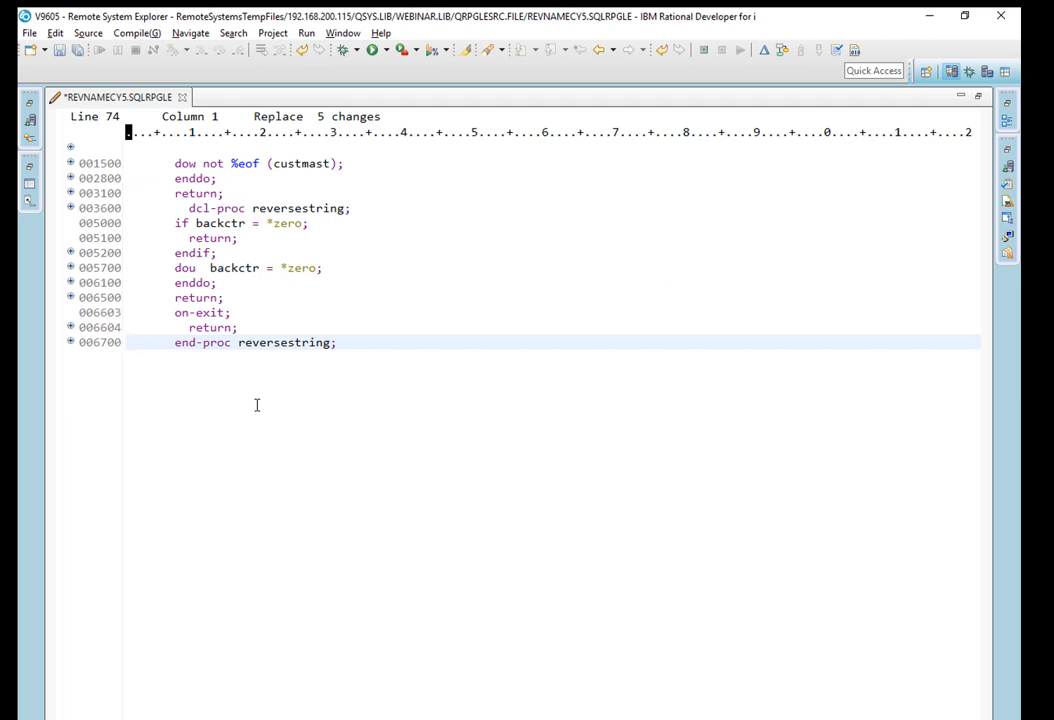
pyautogui.moveTo(236, 382)
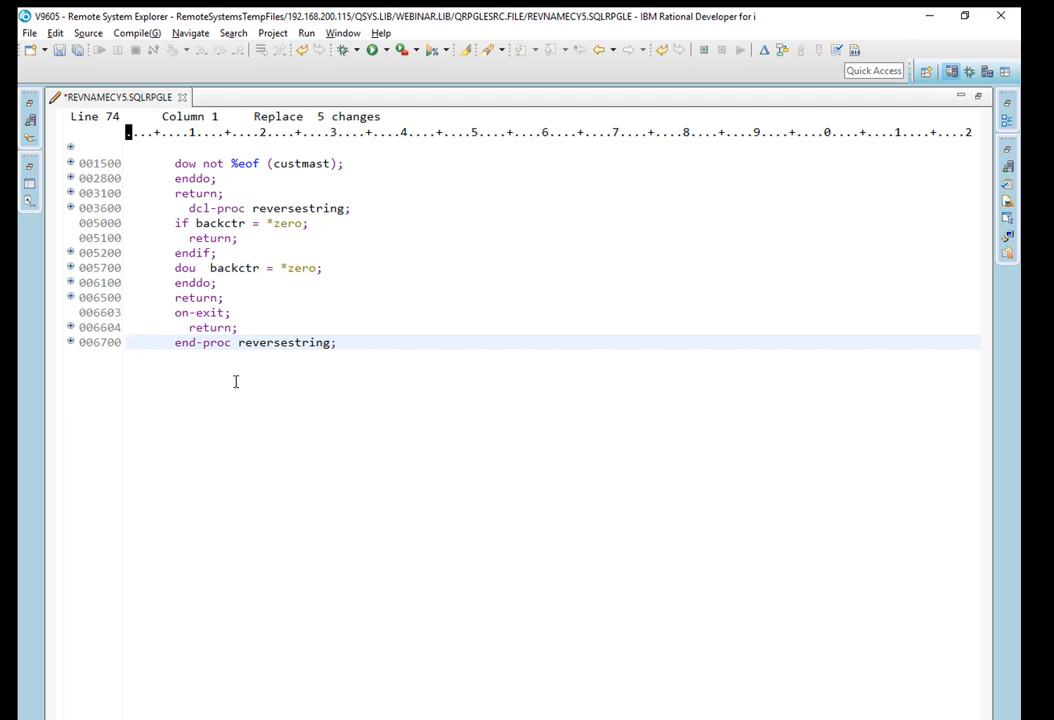
pyautogui.moveTo(244, 468)
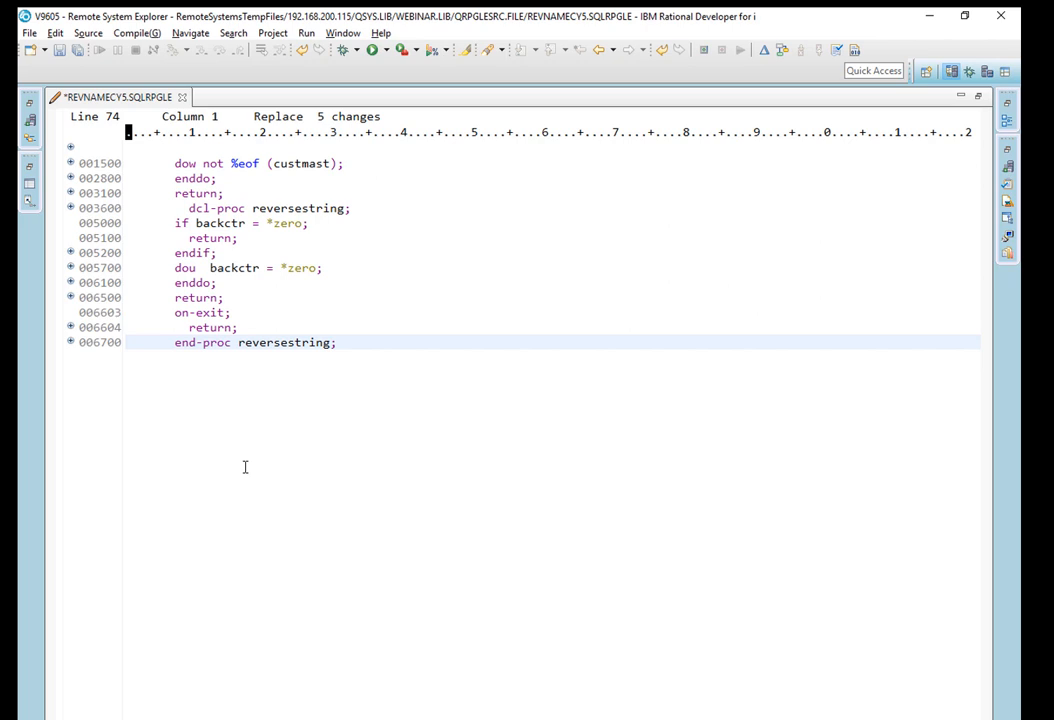
pyautogui.moveTo(210, 476)
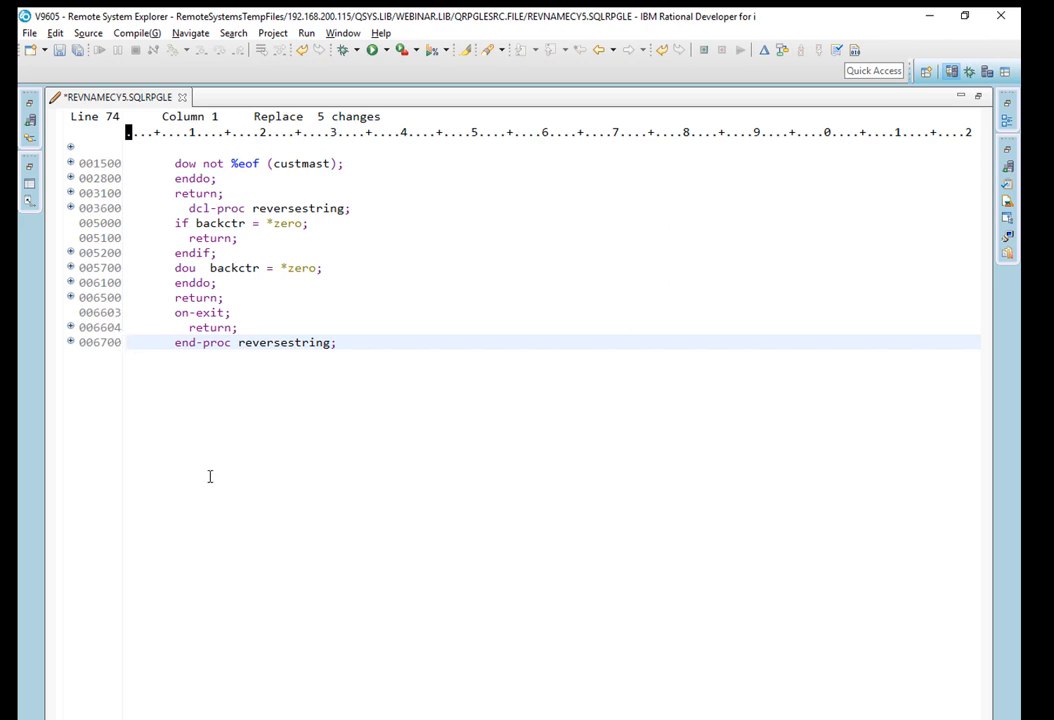
pyautogui.moveTo(210, 476)
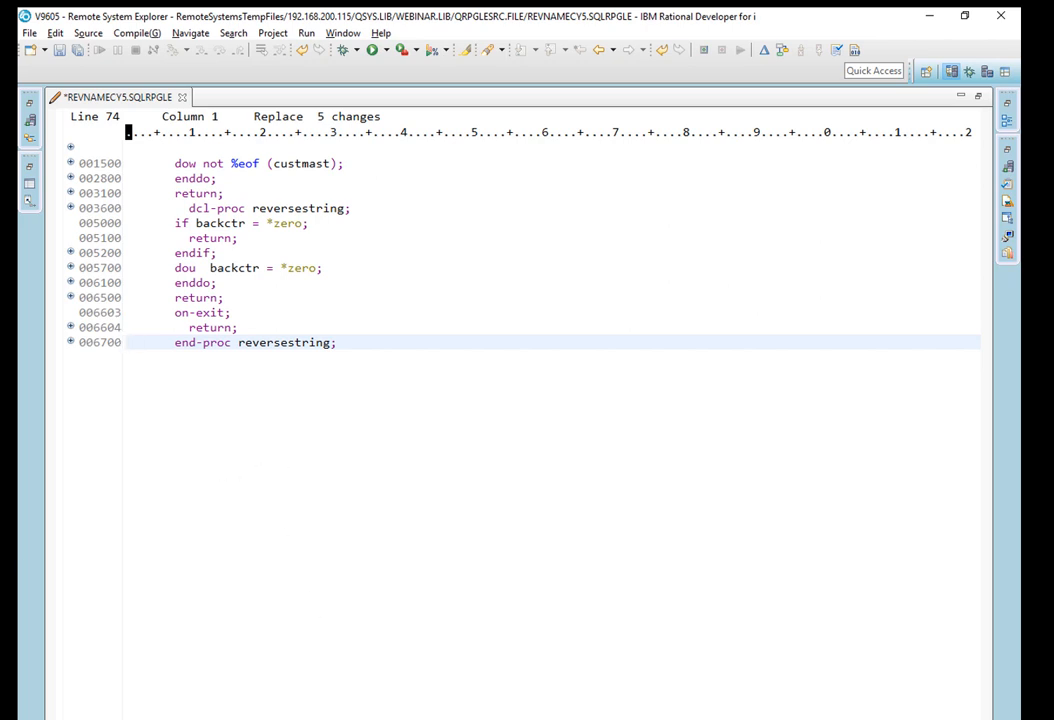